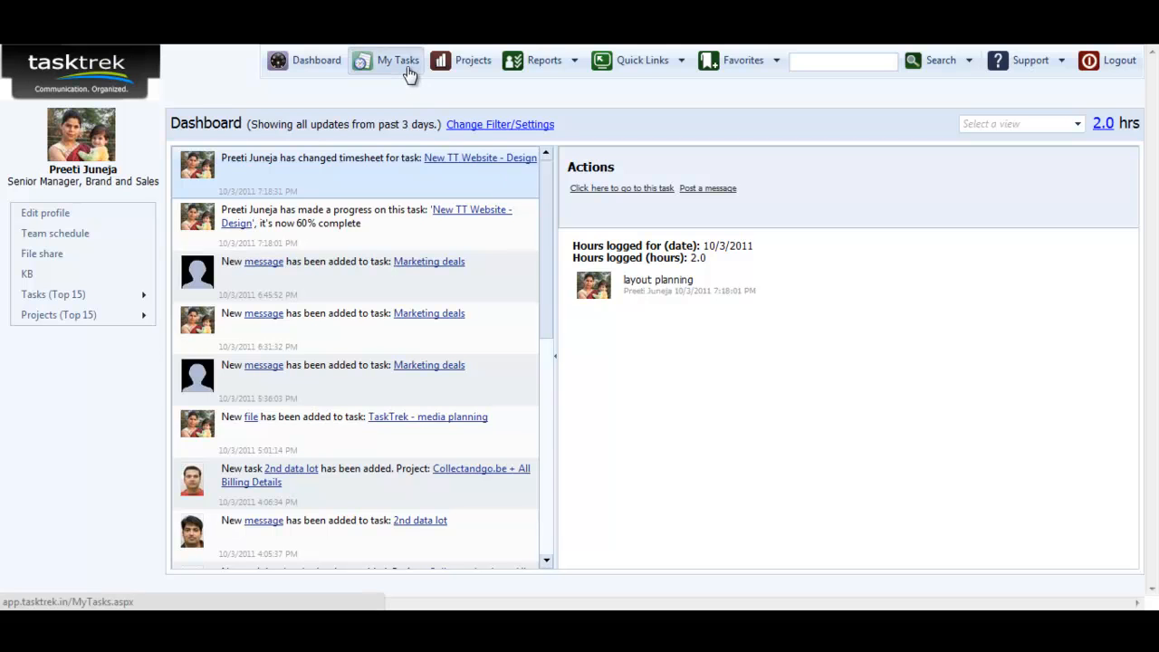
- Go from the dashboard to the My Tasks page
left_click(398, 59)
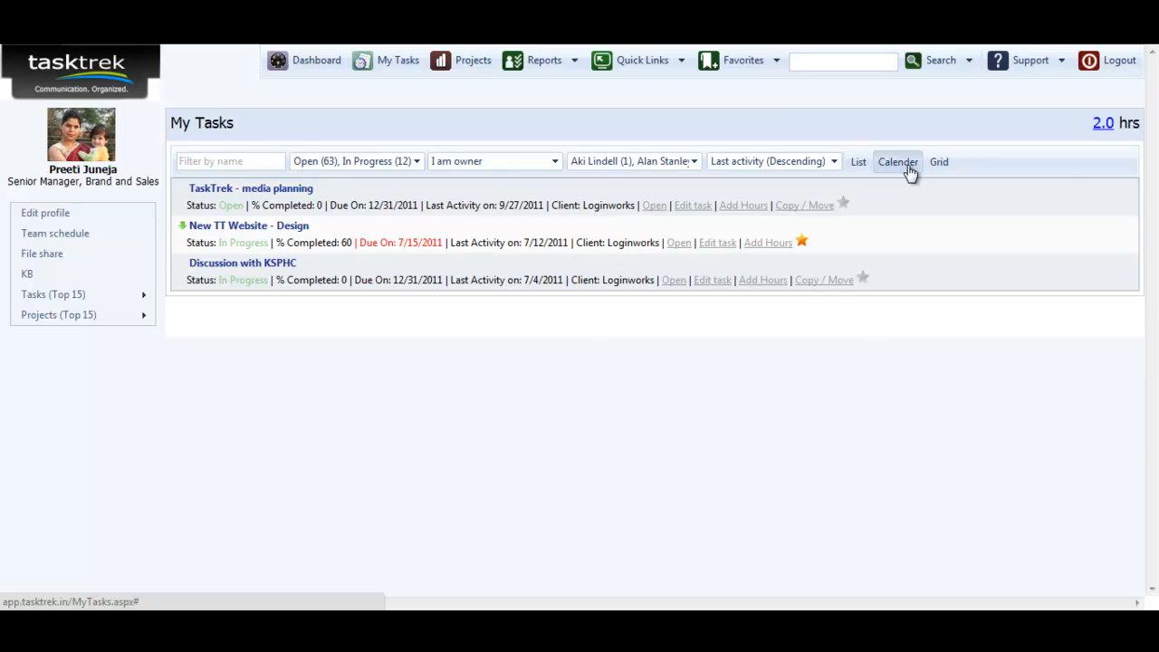
- Switch My Tasks to the October 2011 calendar view and select October 20
left_click(897, 161)
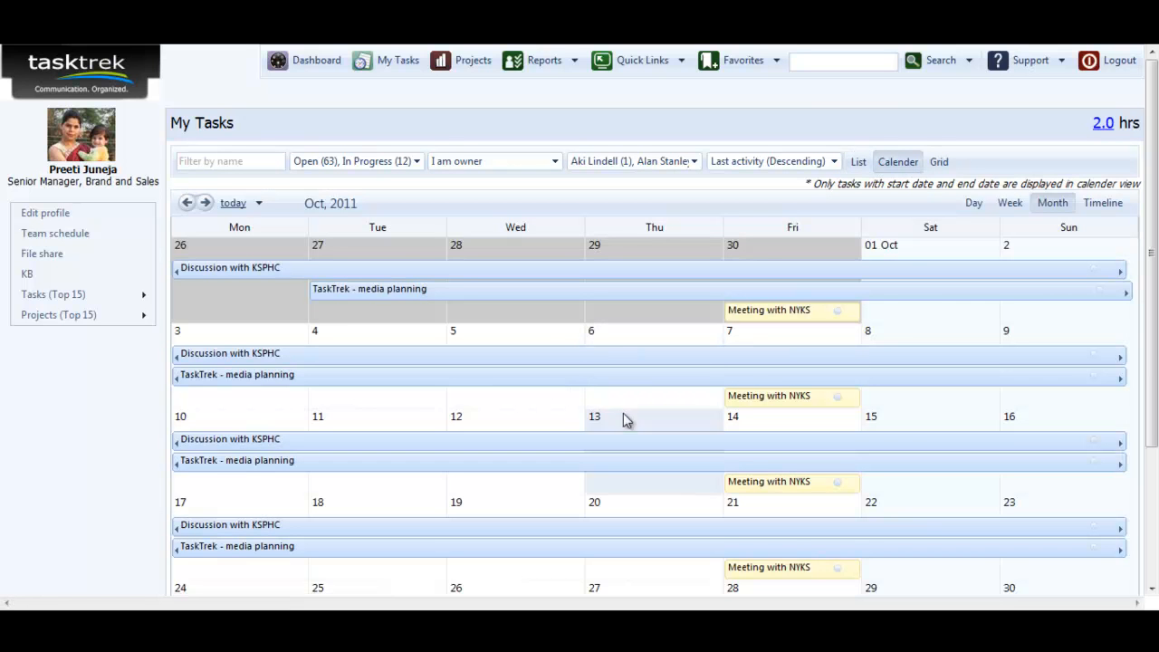
left_click(654, 417)
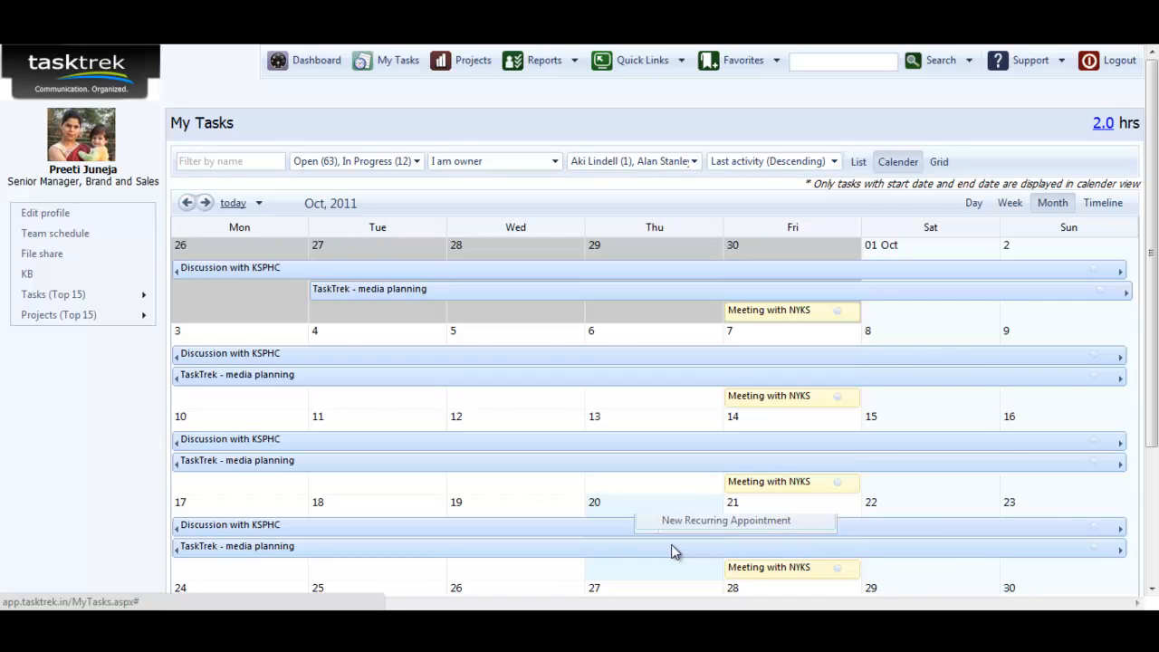
- Start a new recurring appointment on October 20 titled 'meeting with client charles'
left_click(725, 520)
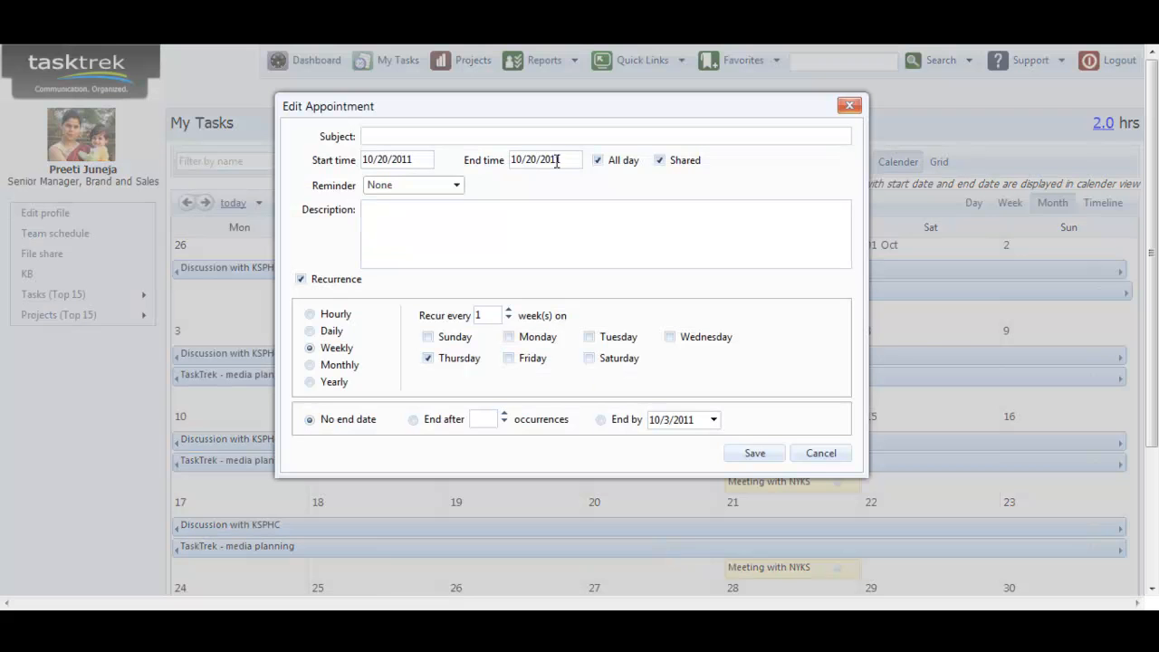
type("meeting with cl")
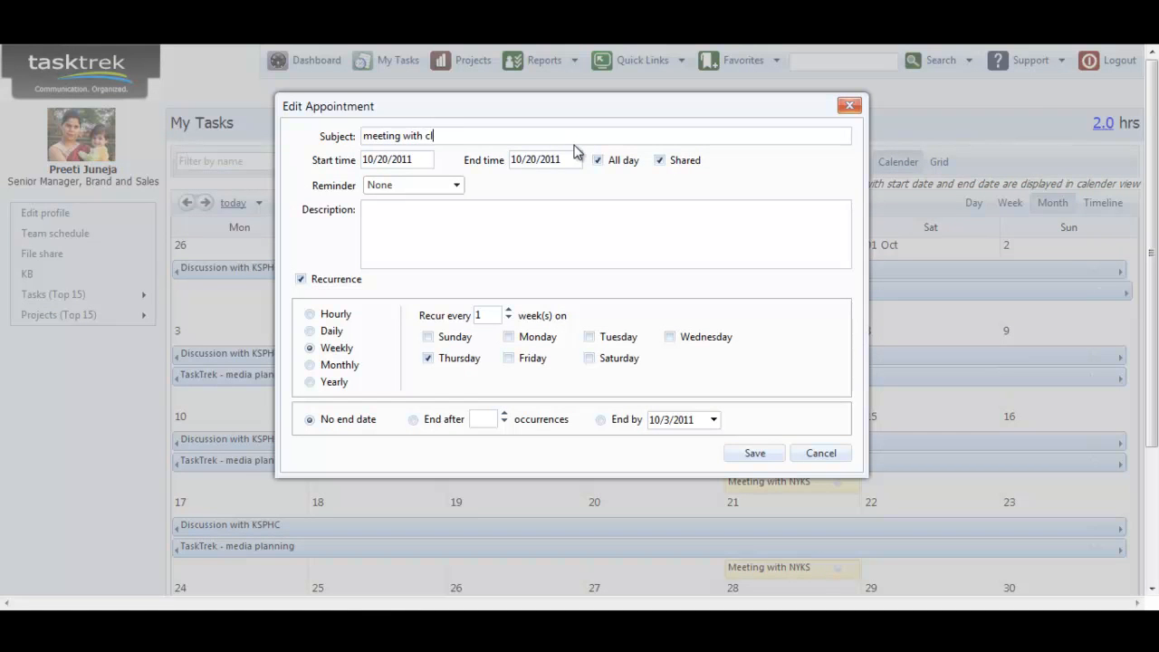
type("ient charles")
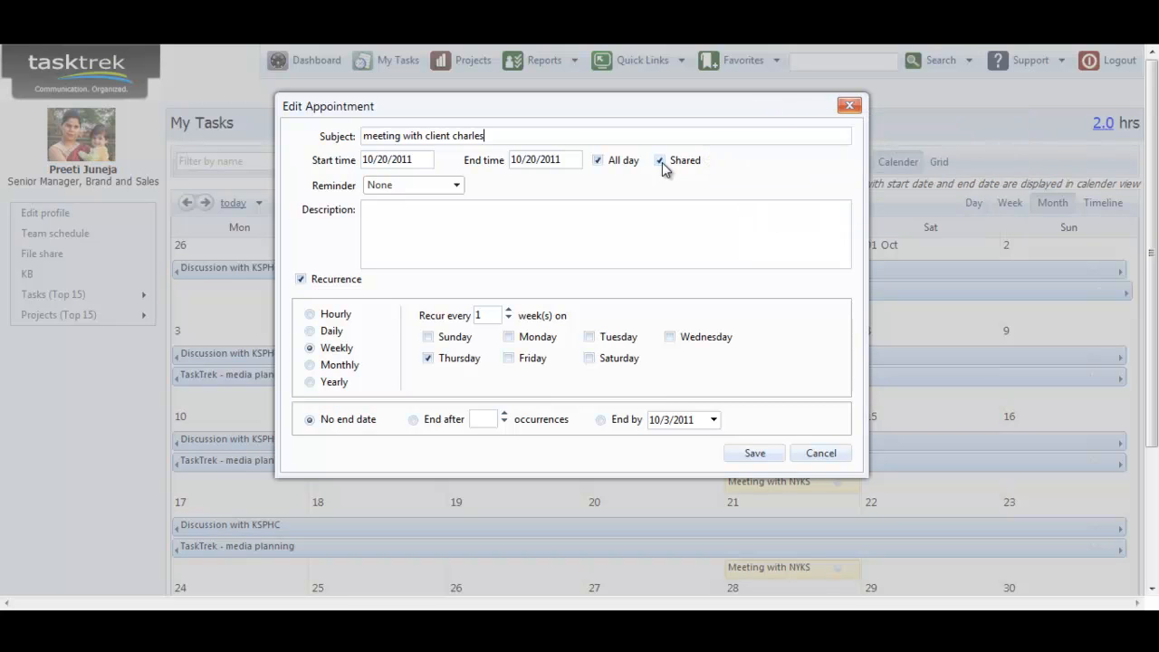
- Make the appointment unshared, repeating monthly, ending after 5 occurrences, and save it
left_click(659, 160)
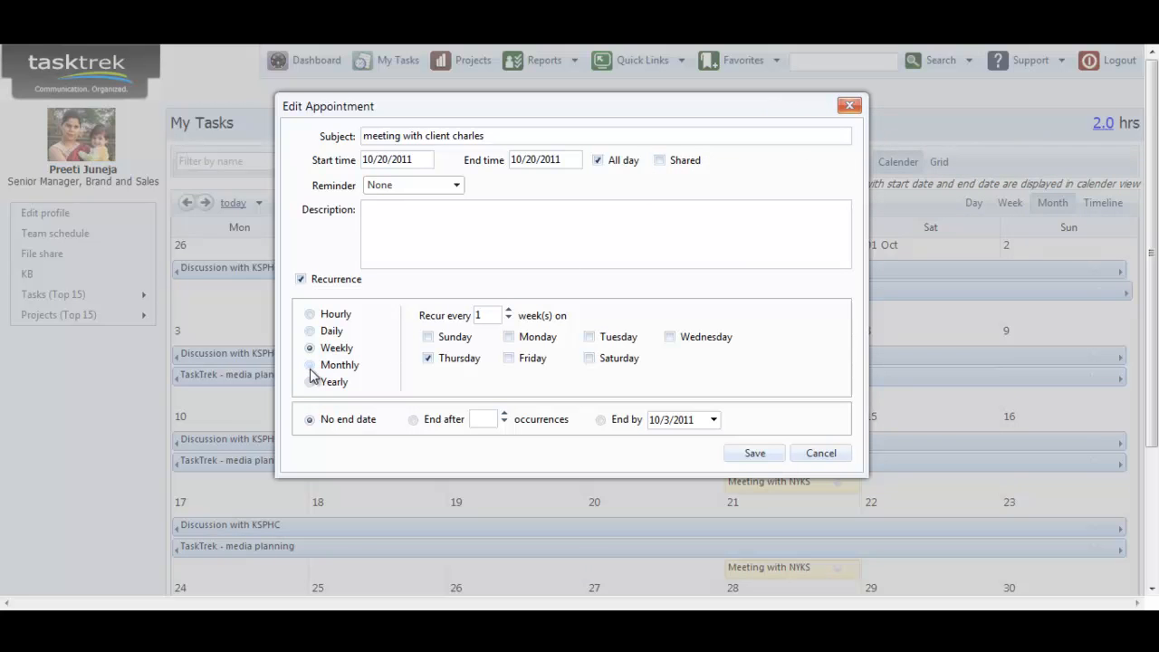
left_click(310, 364)
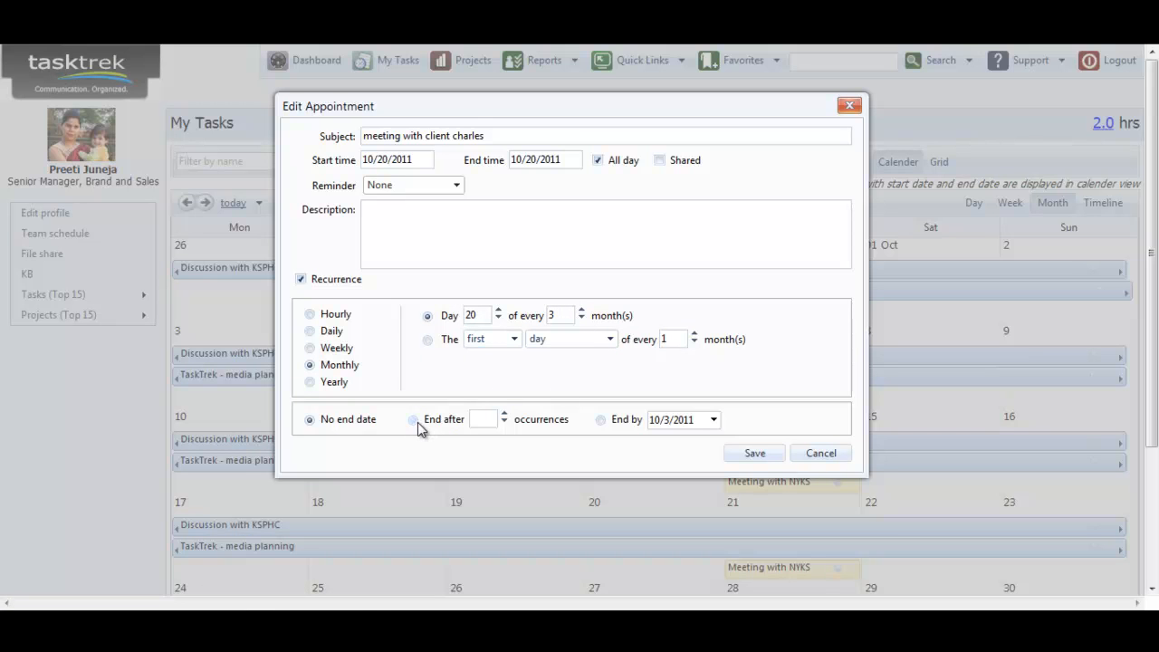
left_click(413, 419)
type("5")
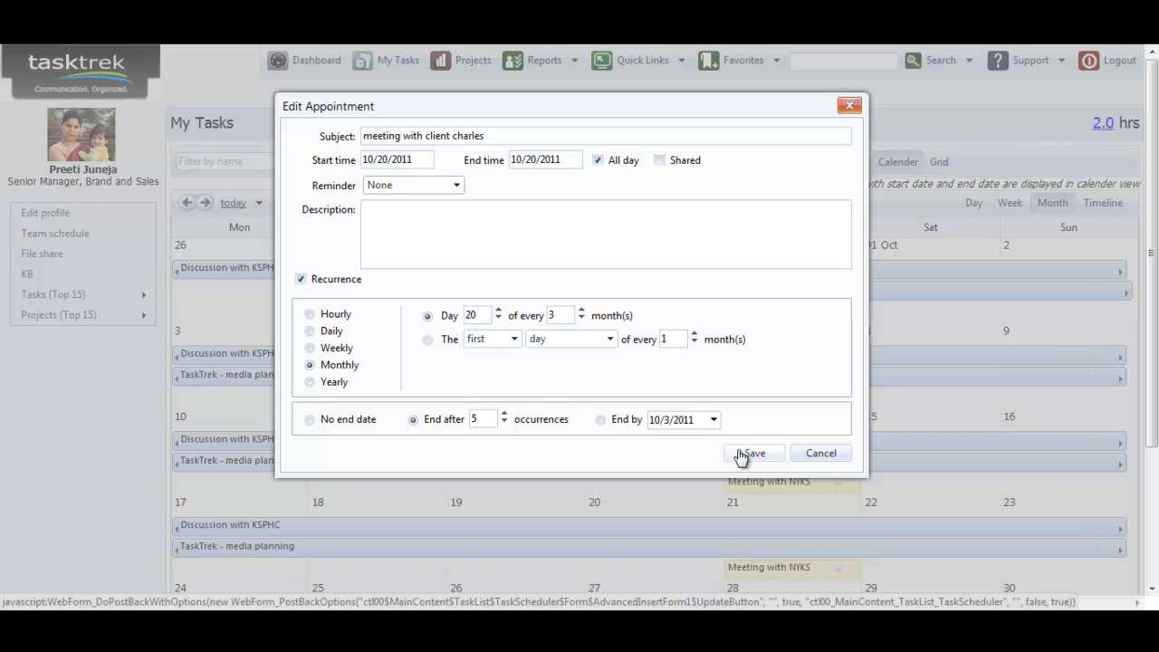
left_click(752, 452)
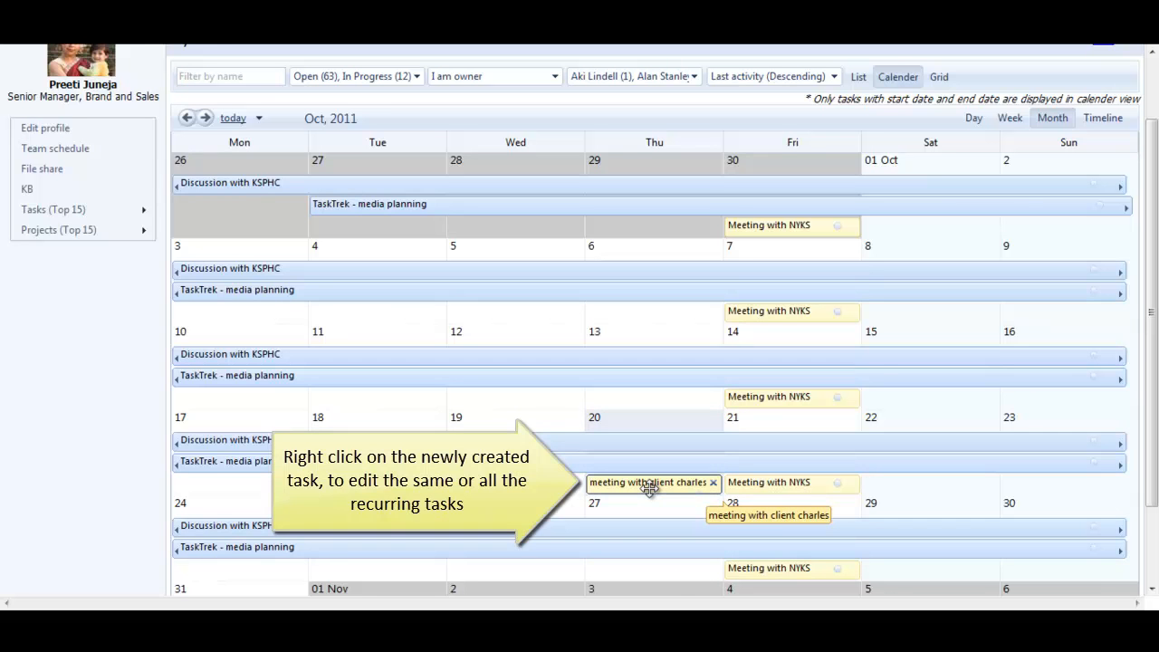
- Open the 'meeting with client charles' series for editing from its right-click menu
right_click(647, 481)
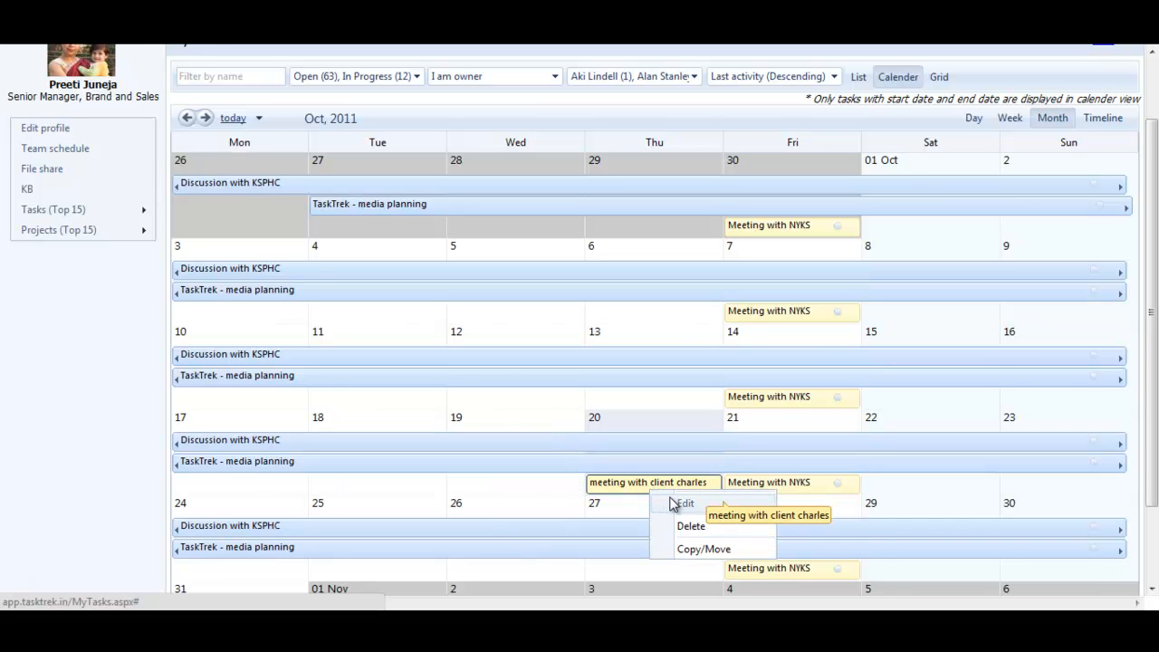
left_click(685, 504)
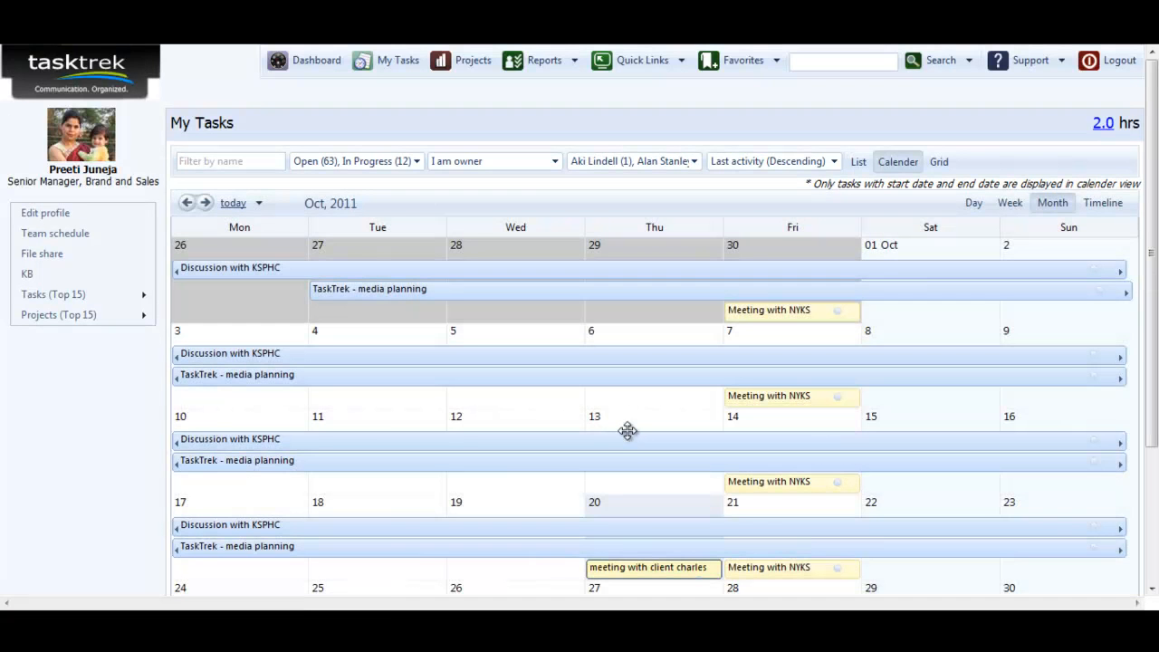
left_click(648, 567)
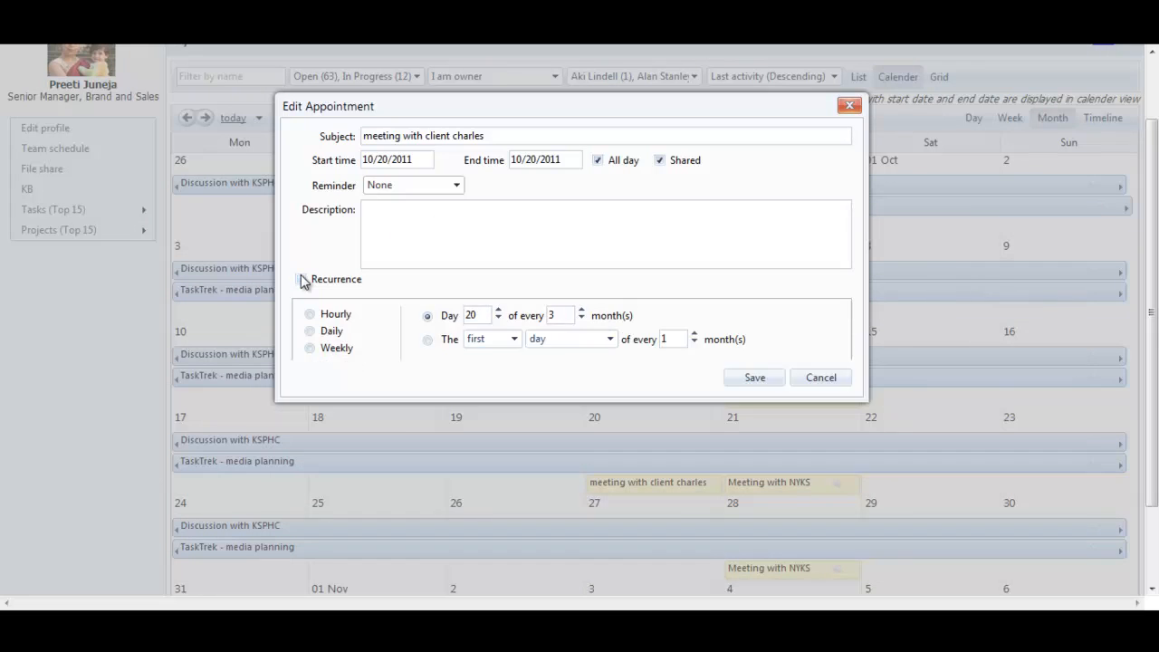
- Save the charles meeting with recurrence turned off, then return to the Dashboard
left_click(301, 279)
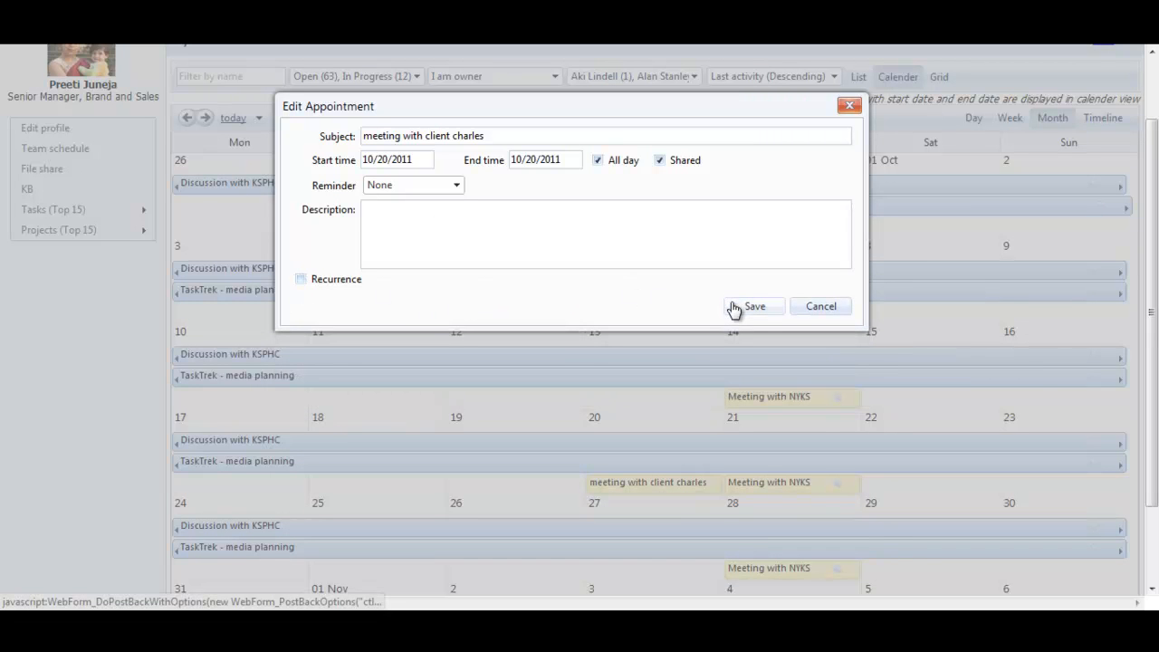
left_click(754, 306)
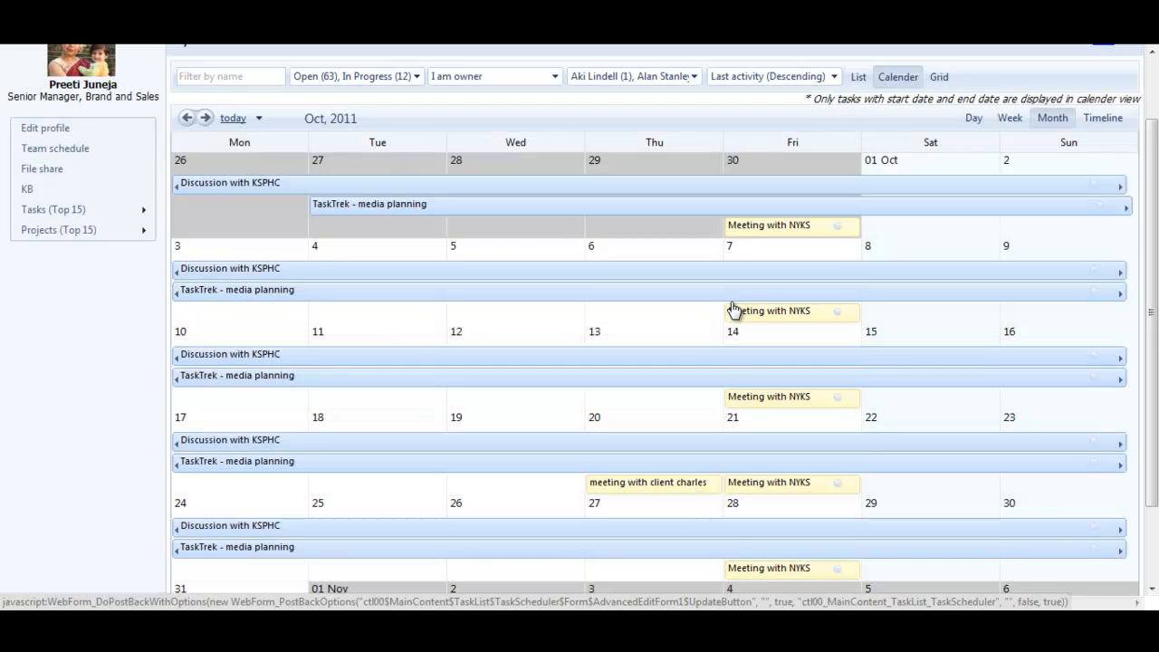
mouse_move(657, 503)
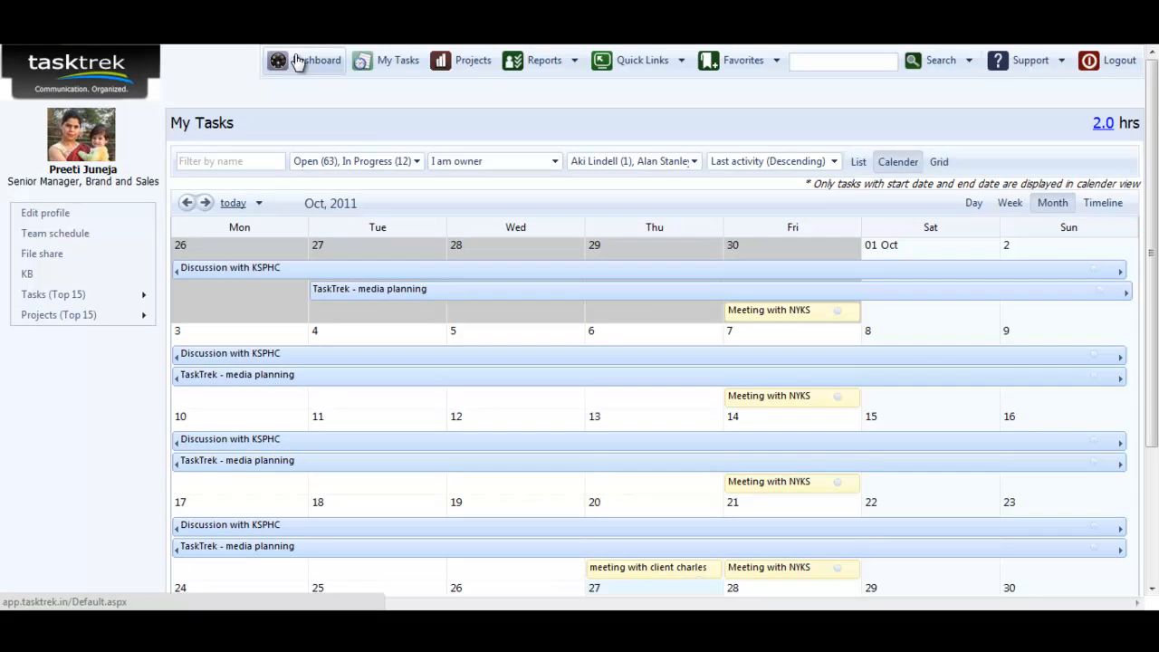
left_click(316, 60)
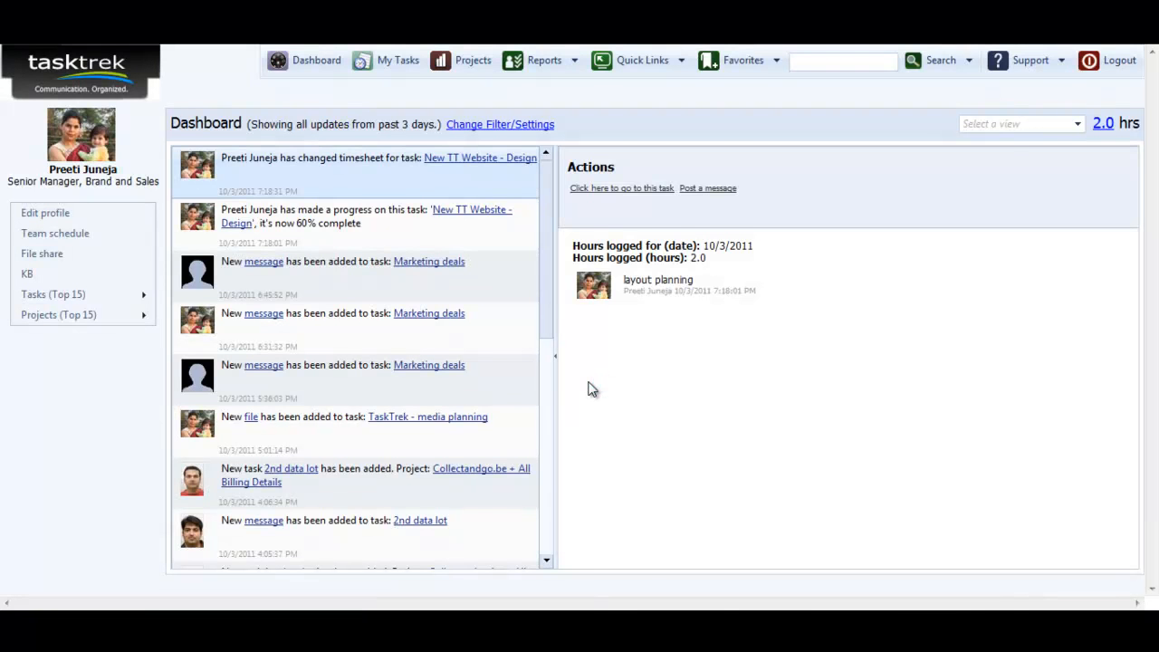